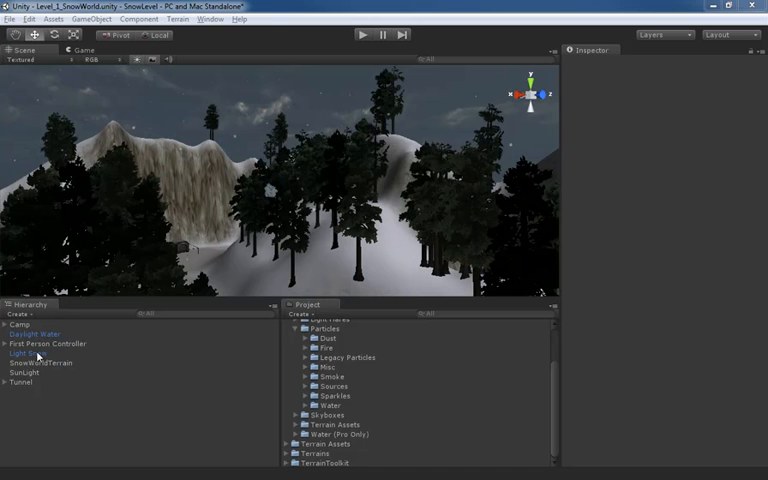
Select the Light Snow object to show its Ellipsoid Particle Emitter settings
click(28, 352)
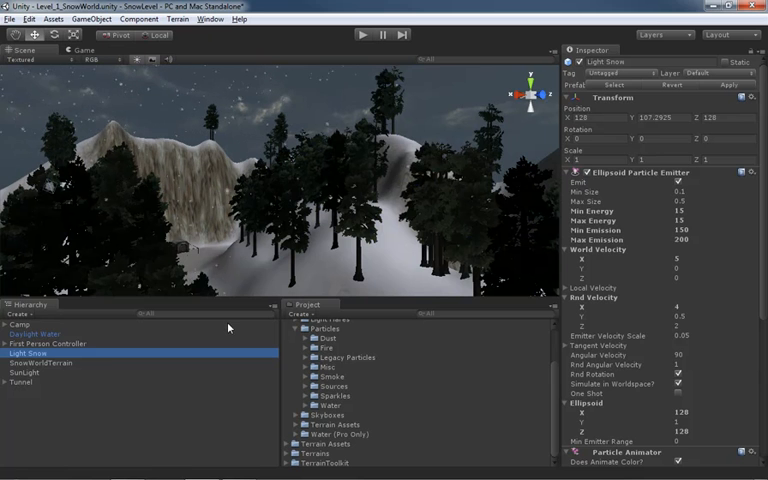
Bring up the scene's Render Settings from the Edit menu
click(28, 18)
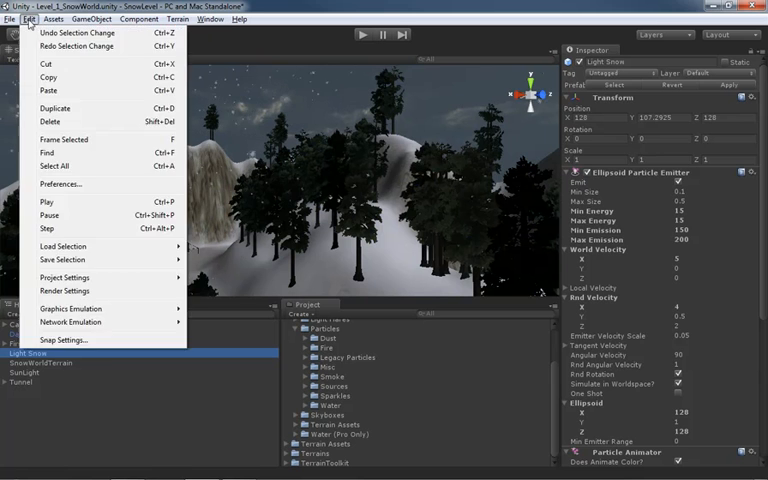
mouse_move(66, 292)
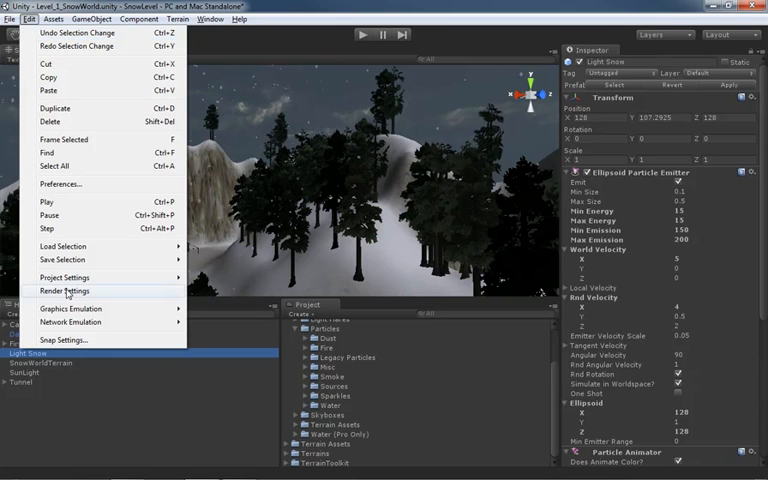
mouse_move(88, 296)
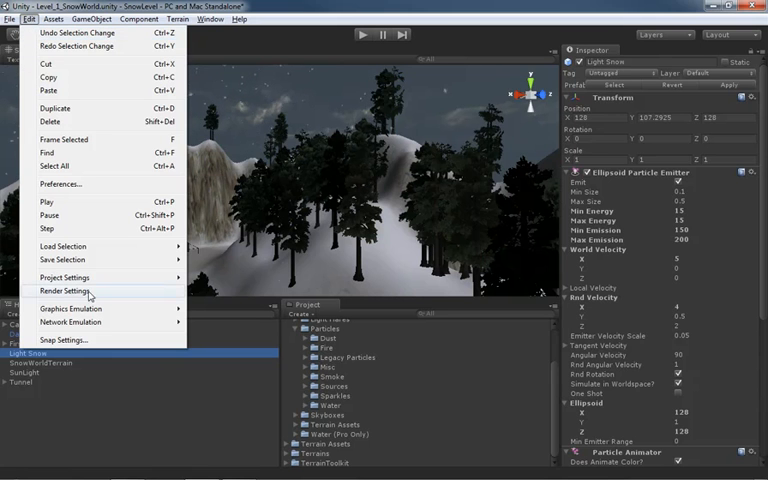
click(70, 290)
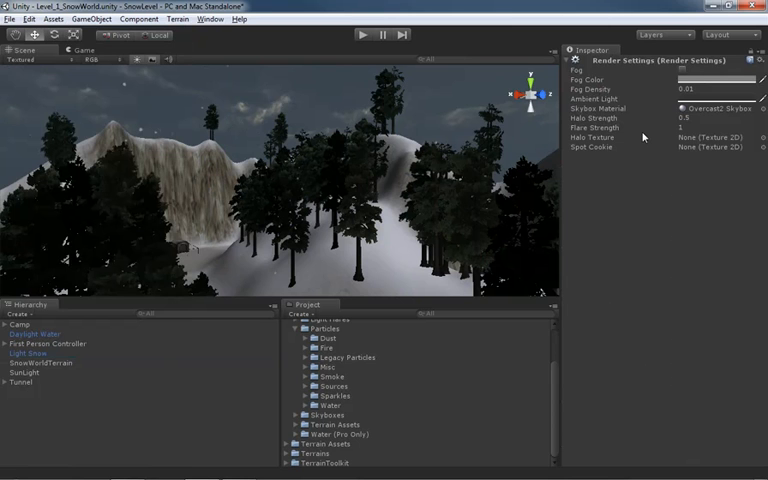
Enable the Fog checkbox in Render Settings so the snowy scene turns hazy
click(684, 70)
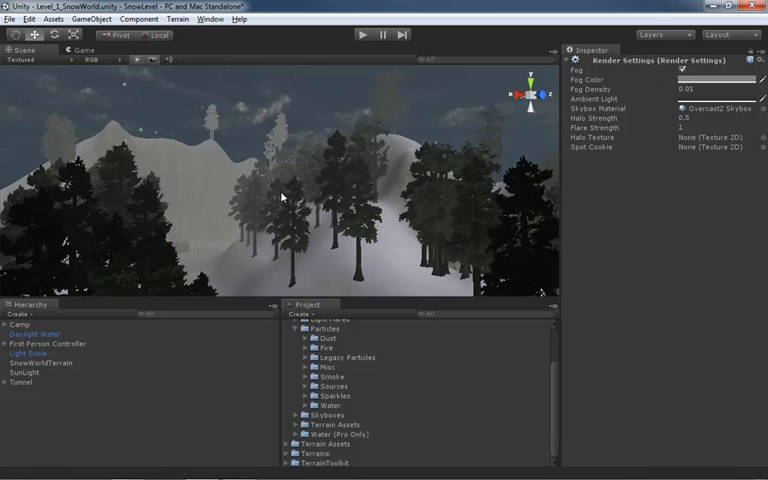
mouse_move(412, 316)
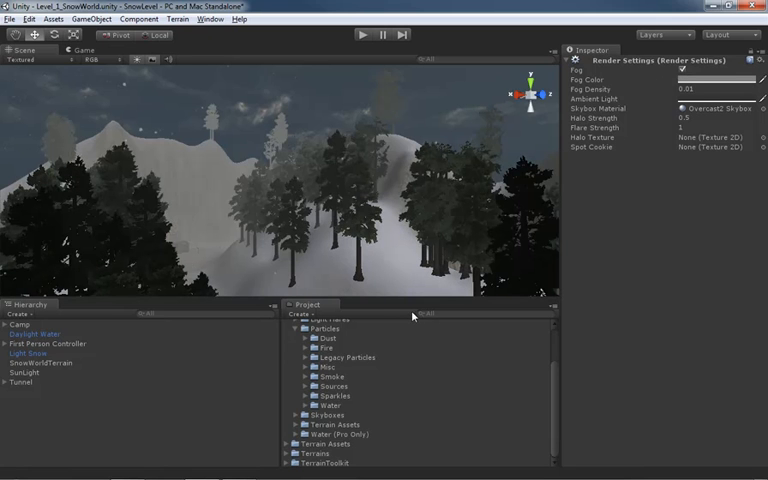
mouse_move(322, 236)
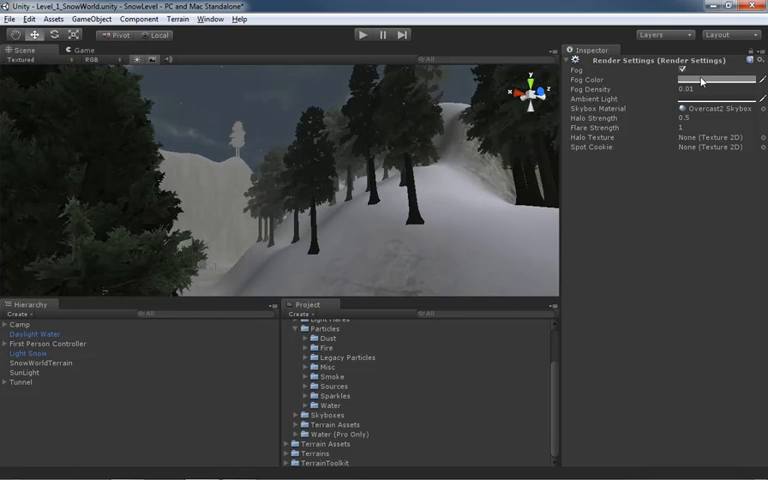
Adjust the Fog Color swatch's hue and channels toward a pale bluish tone
click(720, 80)
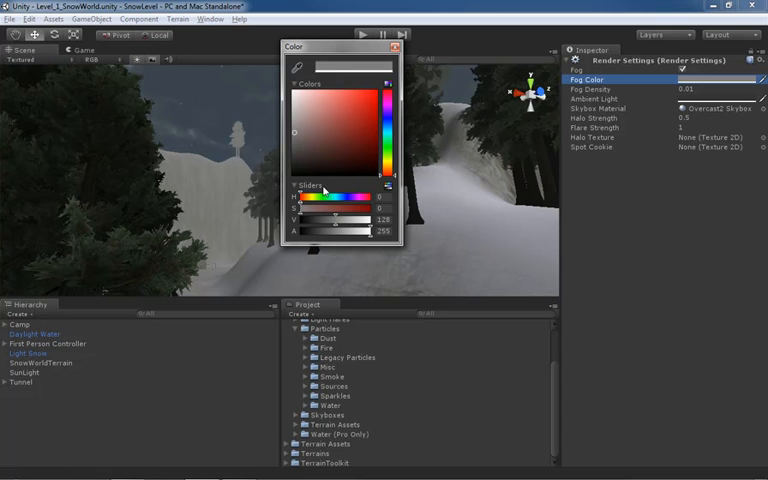
click(388, 186)
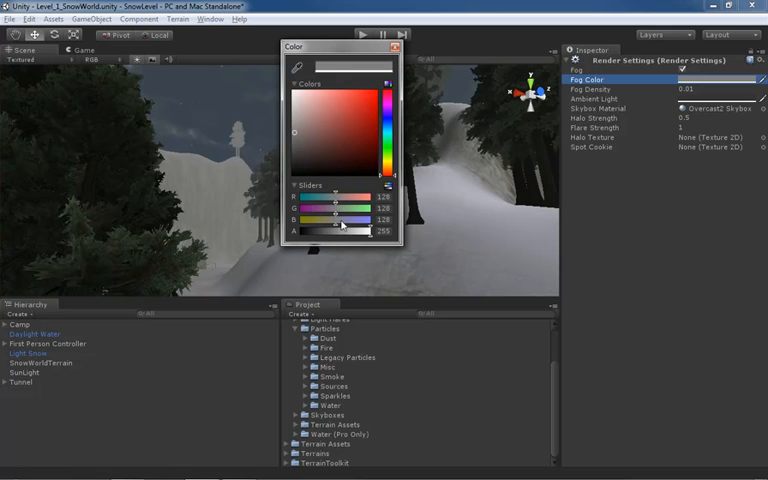
click(388, 188)
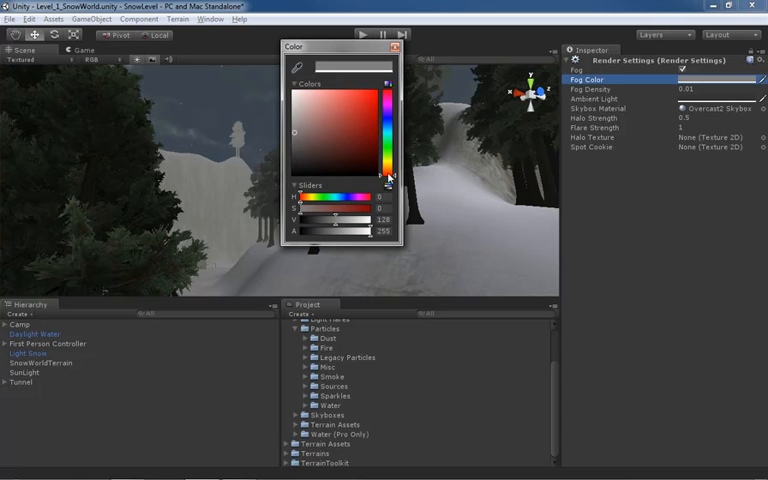
click(340, 126)
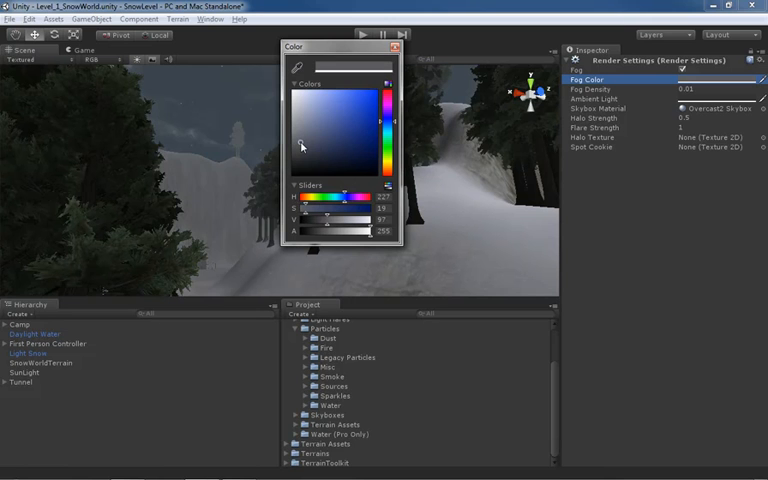
click(308, 144)
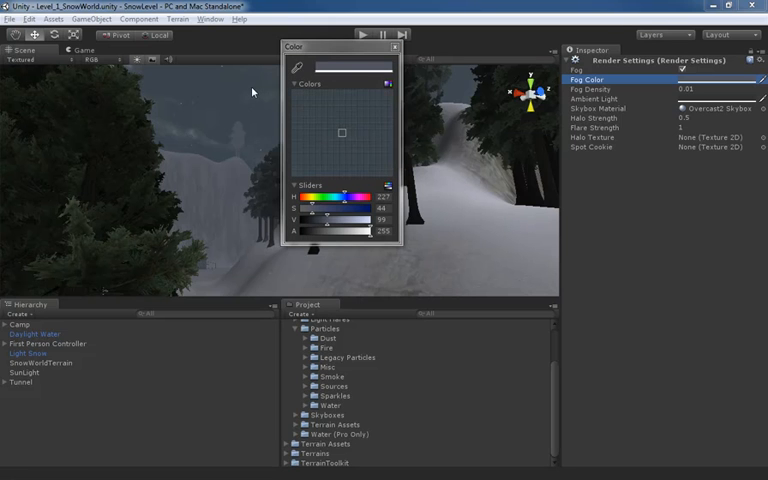
mouse_move(234, 72)
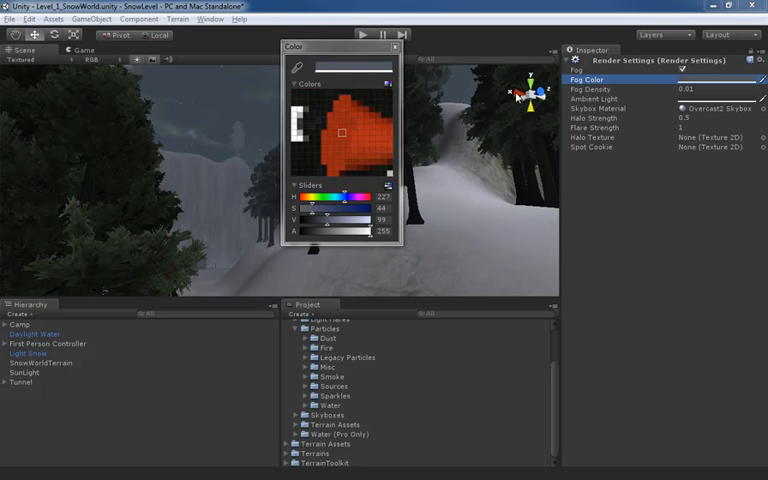
Sample a dark blue from the Scene view as the fog colour
click(340, 132)
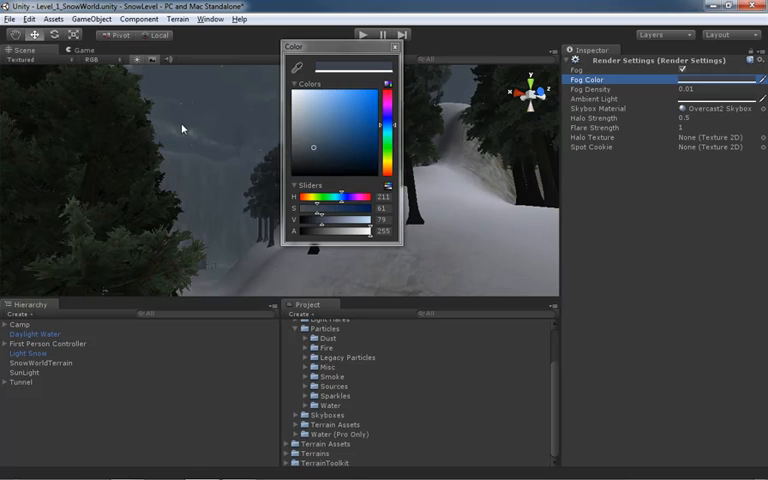
mouse_move(456, 262)
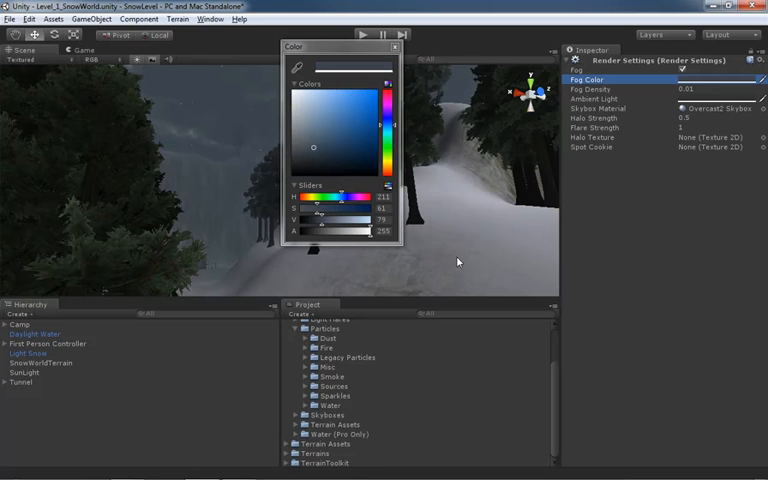
mouse_move(424, 264)
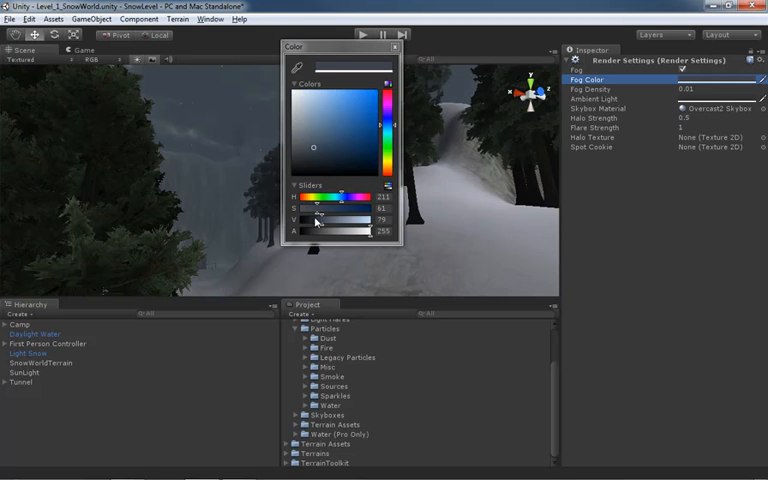
mouse_move(322, 228)
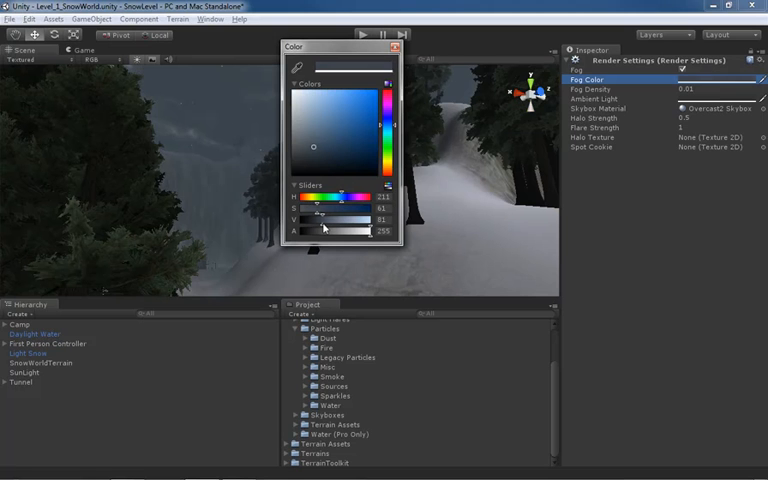
Nudge a colour slider to fine-tune the blue fog colour
drag(316, 220, 338, 220)
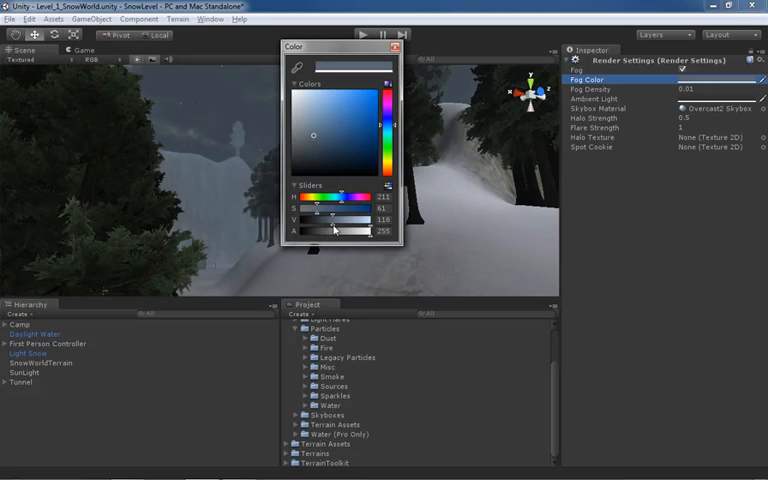
mouse_move(336, 228)
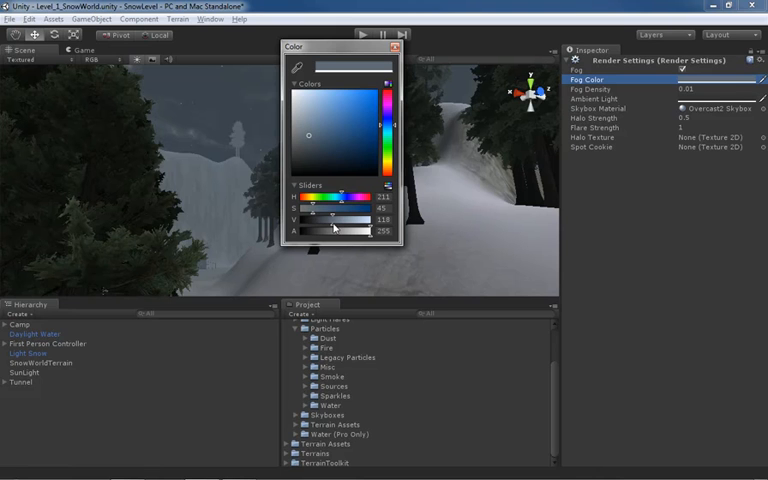
mouse_move(332, 108)
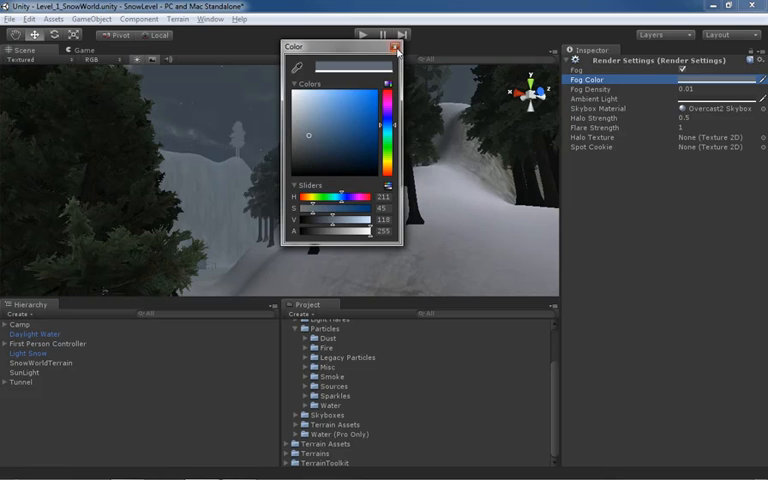
Lower Fog Density, trying 0.1 and 0.025 before settling on 0.015
click(392, 46)
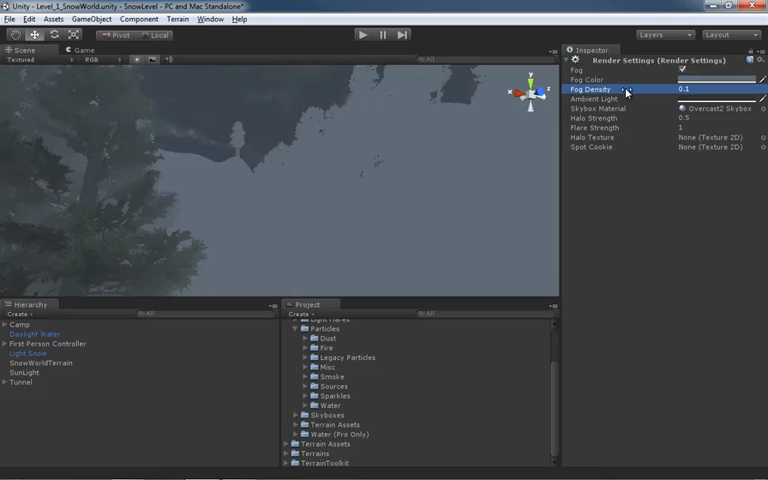
mouse_move(624, 88)
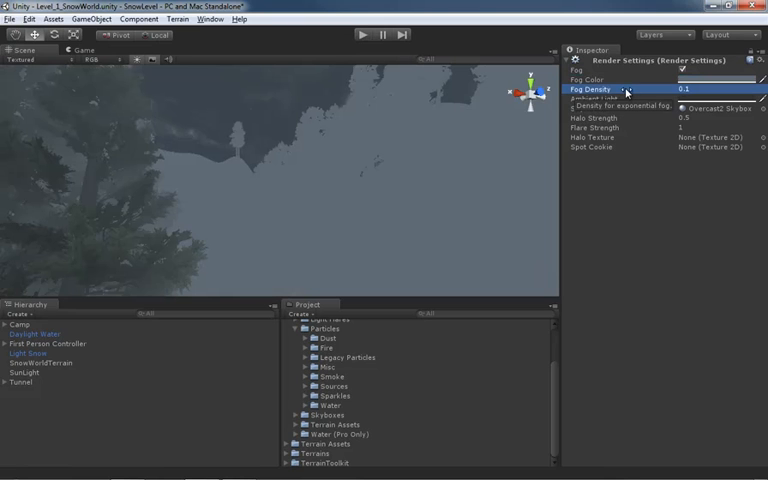
drag(690, 88, 710, 88)
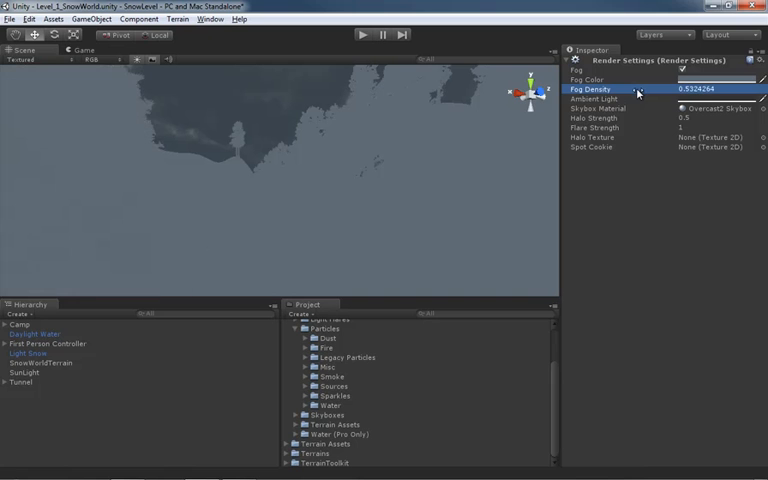
drag(644, 88, 638, 88)
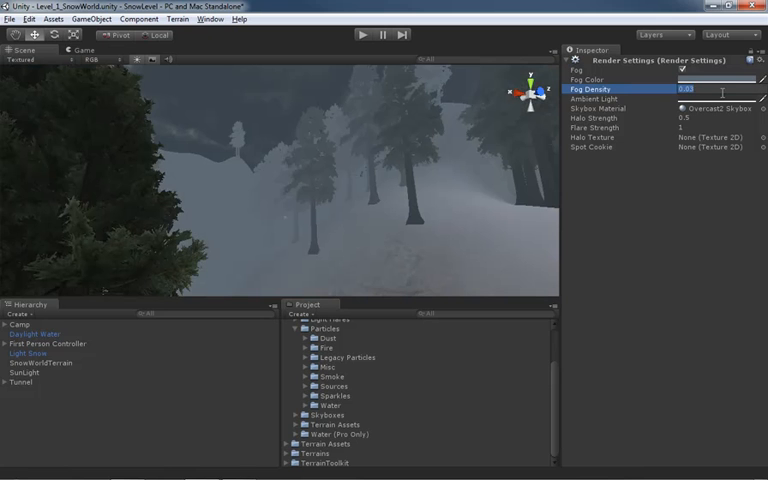
text(0.1)
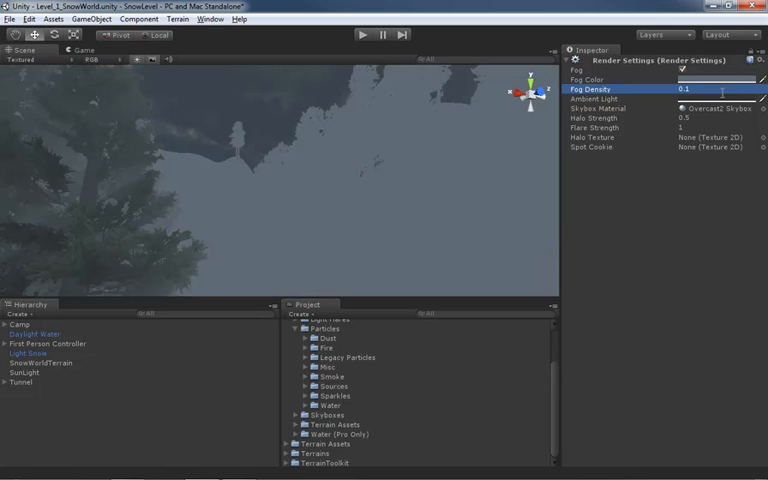
triple_click(720, 88)
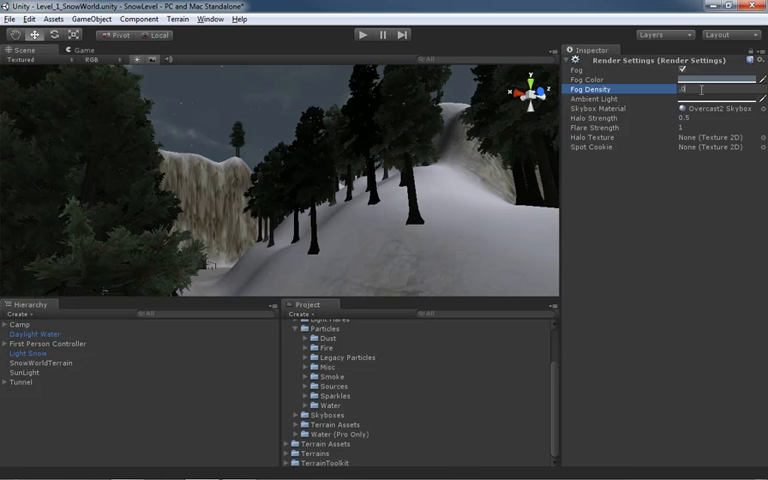
text(0.025)
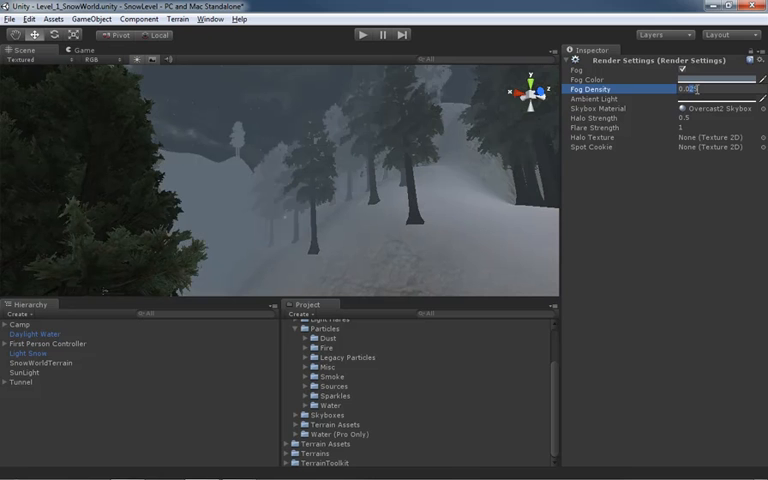
text(0.015)
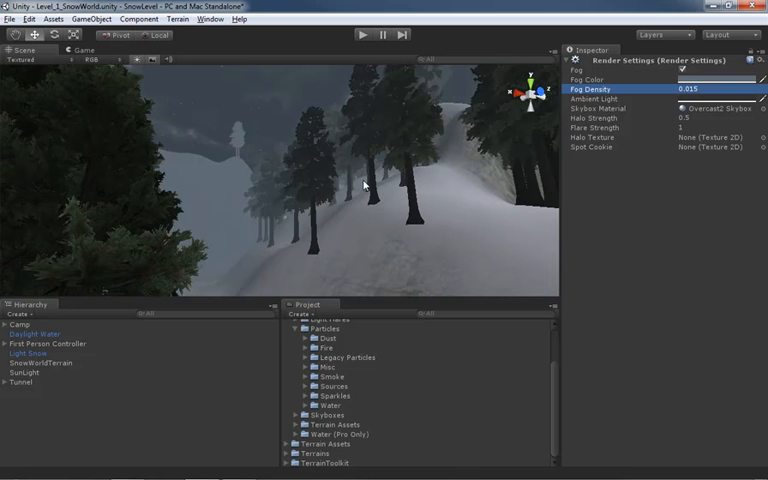
mouse_move(358, 82)
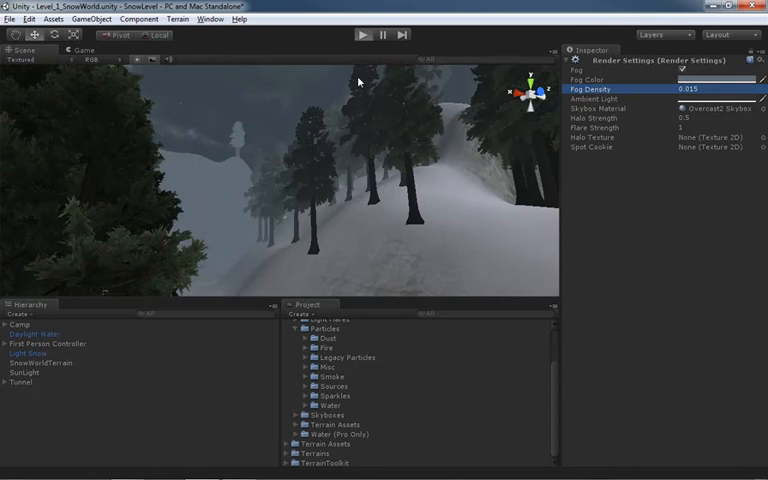
Preview the thinner fog in the Game view, then pick a new fog colour
click(364, 34)
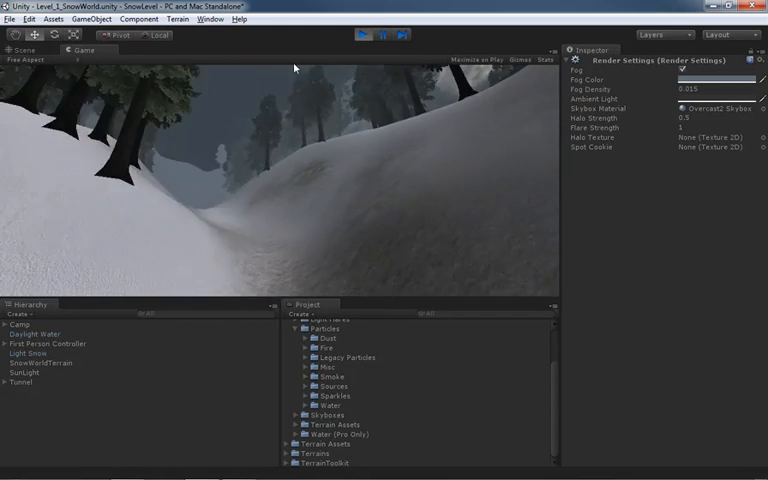
click(368, 36)
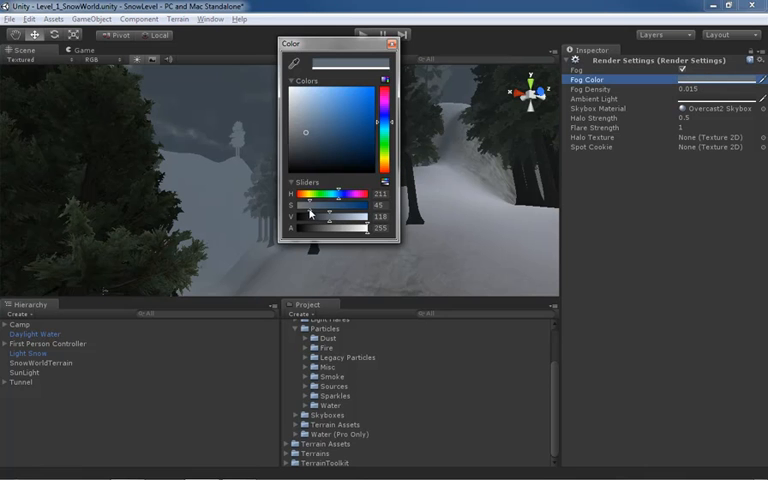
drag(330, 202, 304, 202)
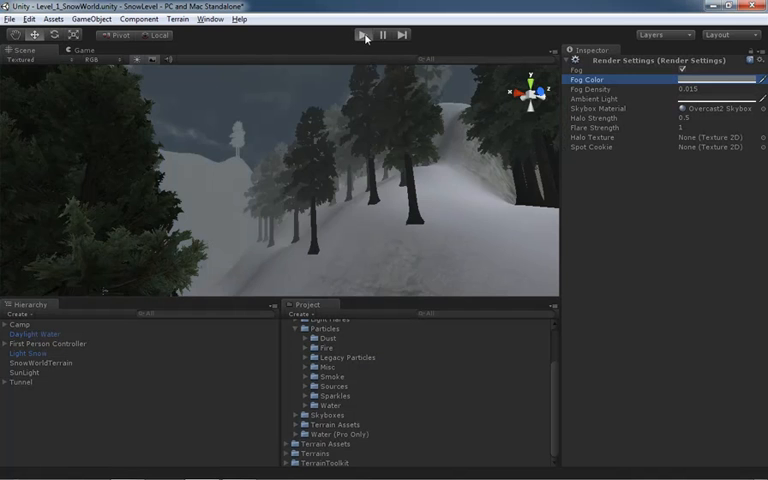
Play the level and walk the snowy terrain to judge the recoloured fog
click(362, 34)
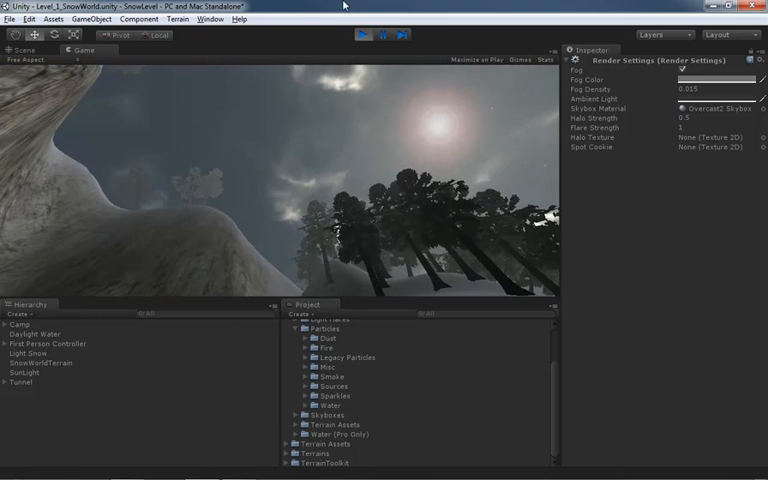
click(364, 36)
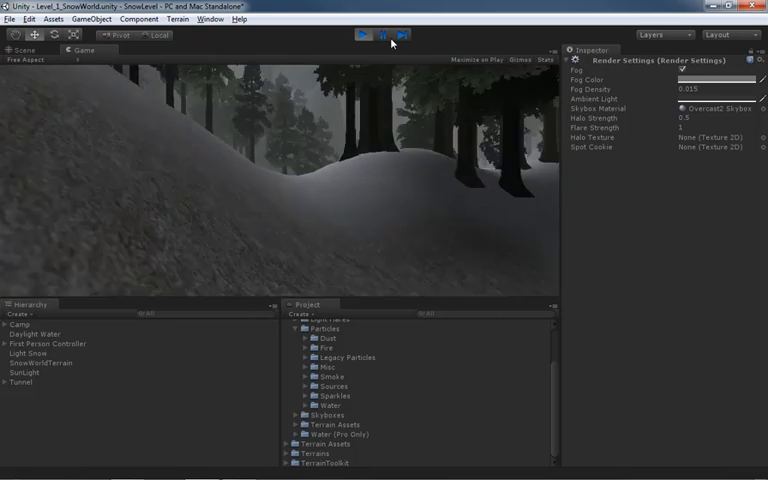
click(362, 36)
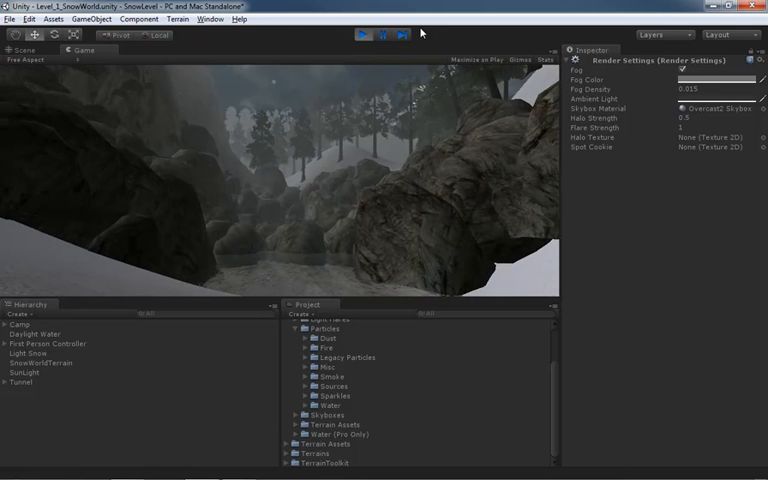
Stop play, set Fog Density to 0.0075, and run the level again
click(366, 32)
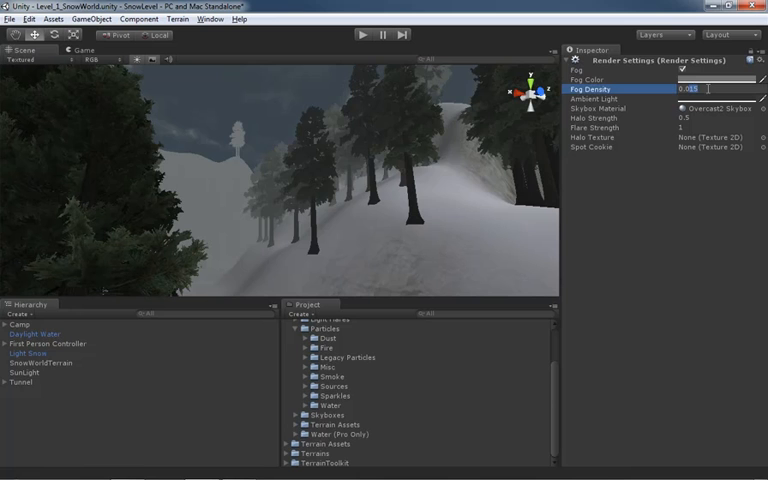
text(0.0075)
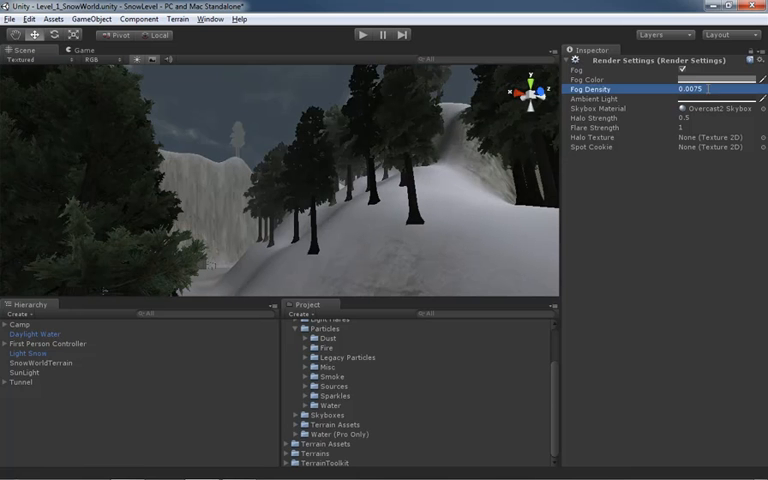
click(378, 32)
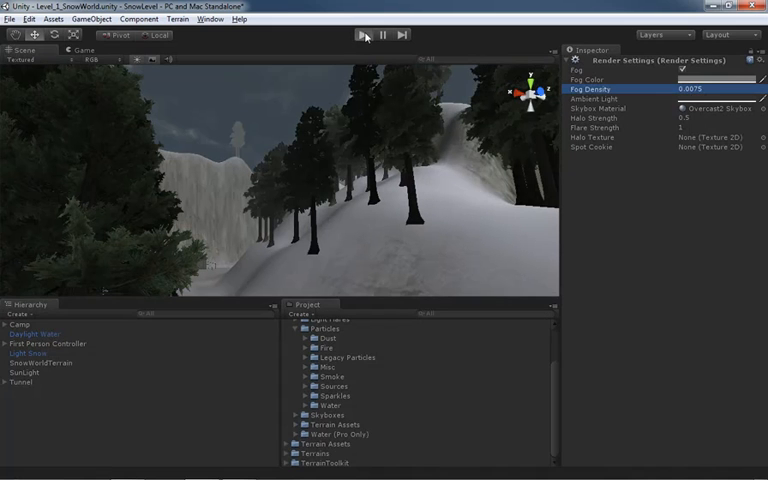
click(360, 32)
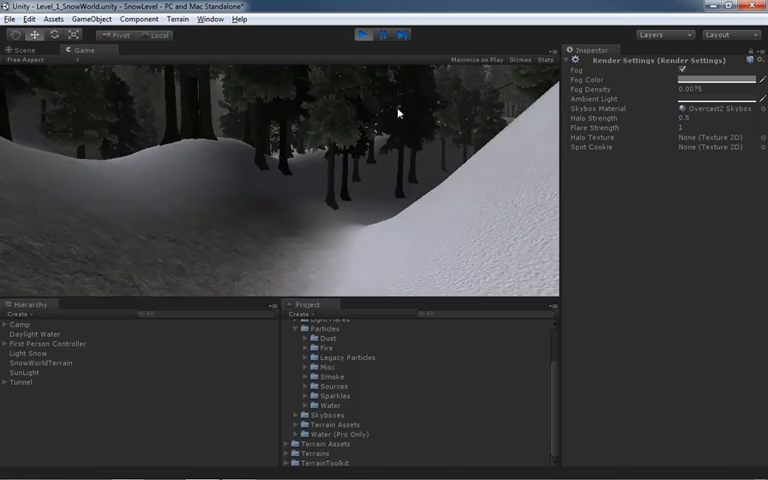
Run the level in Play mode to judge the fainter fog against the skybox
click(364, 36)
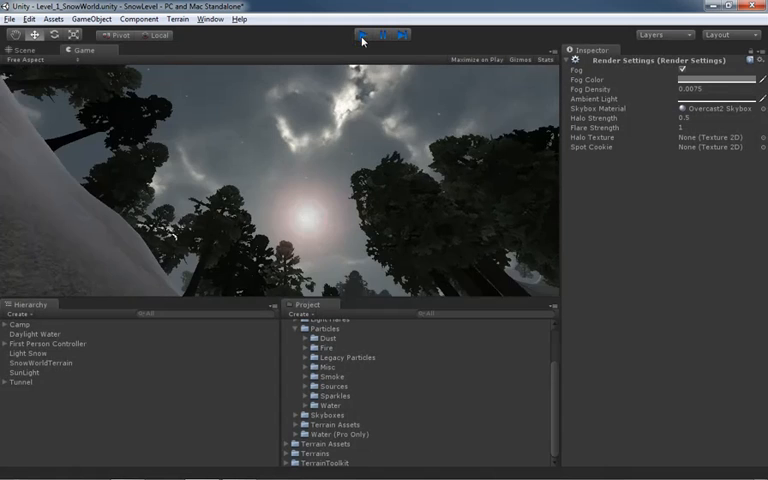
click(366, 34)
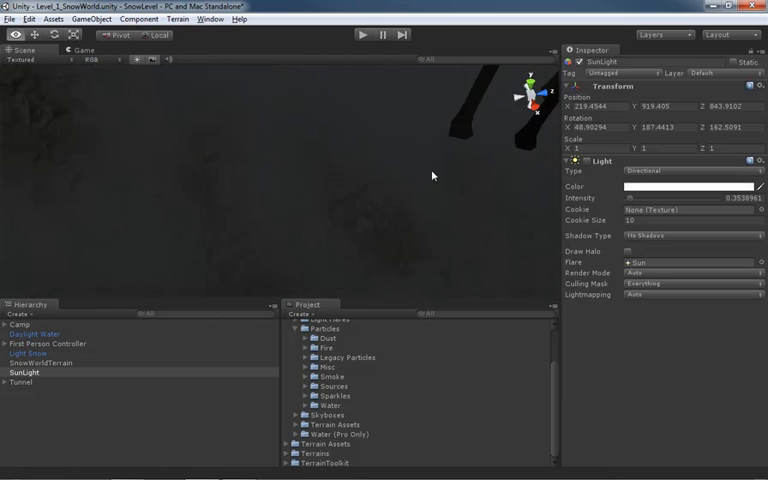
Stop the preview and bring up the scene's Render Settings from the Edit menu
click(352, 34)
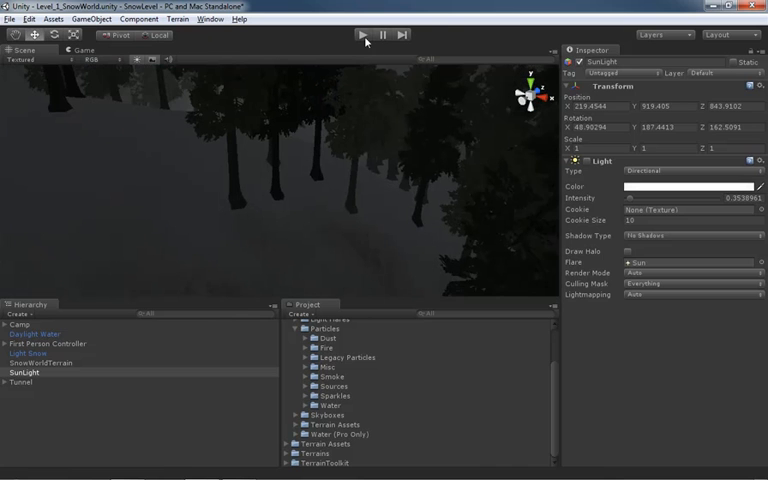
click(362, 32)
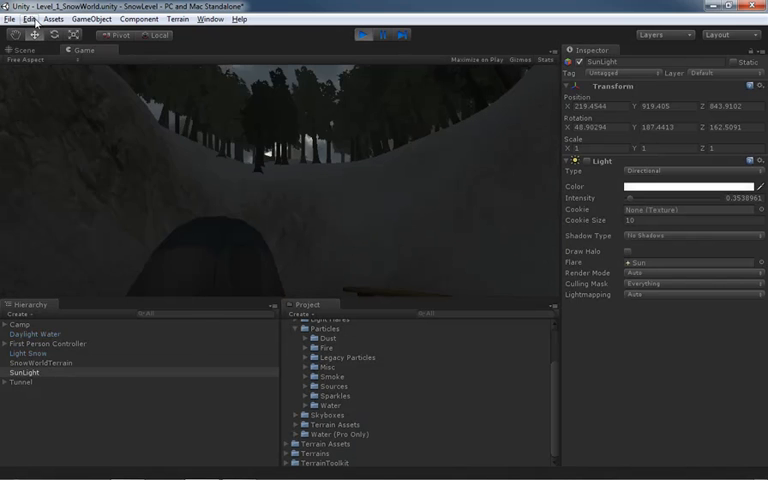
click(30, 18)
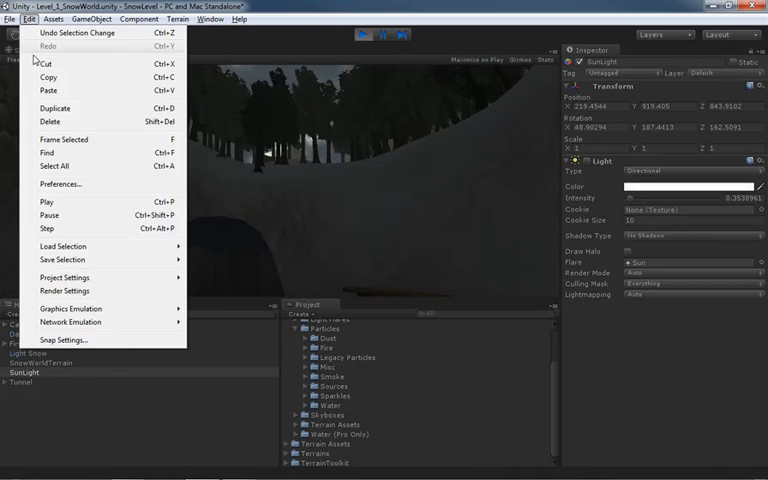
click(64, 292)
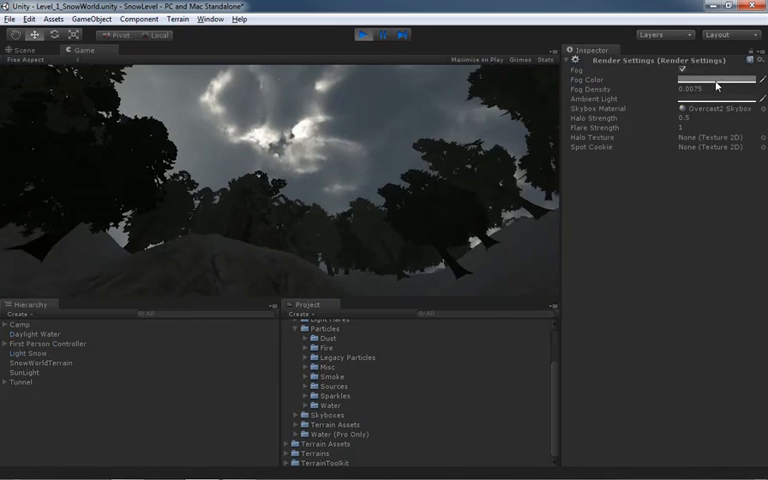
Change the Ambient Light colour from red to a dark shade in the colour picker
click(720, 100)
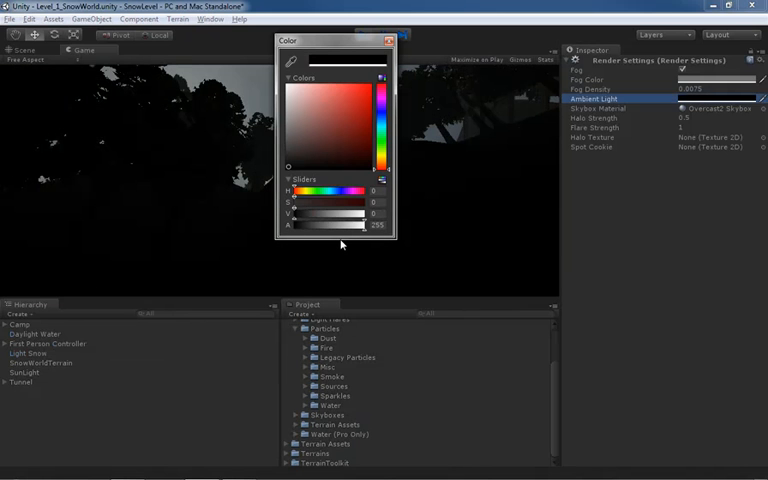
click(378, 88)
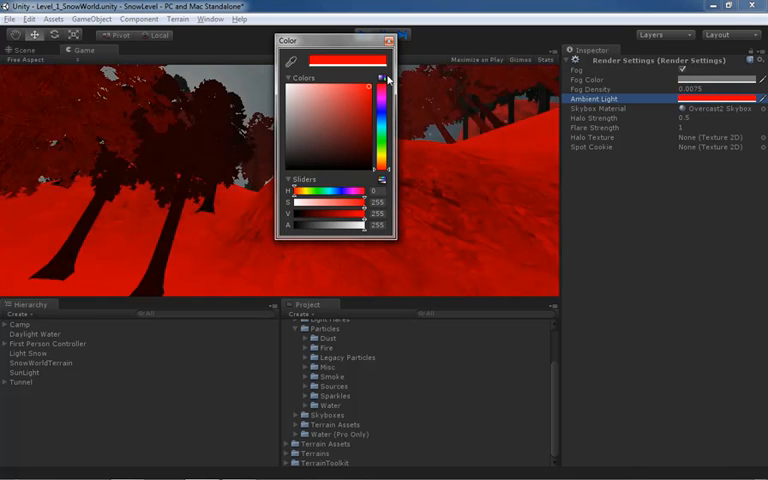
click(352, 120)
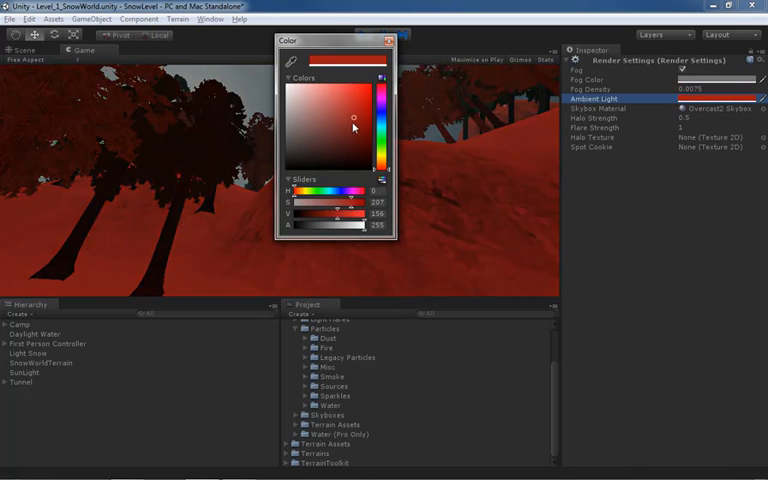
click(350, 140)
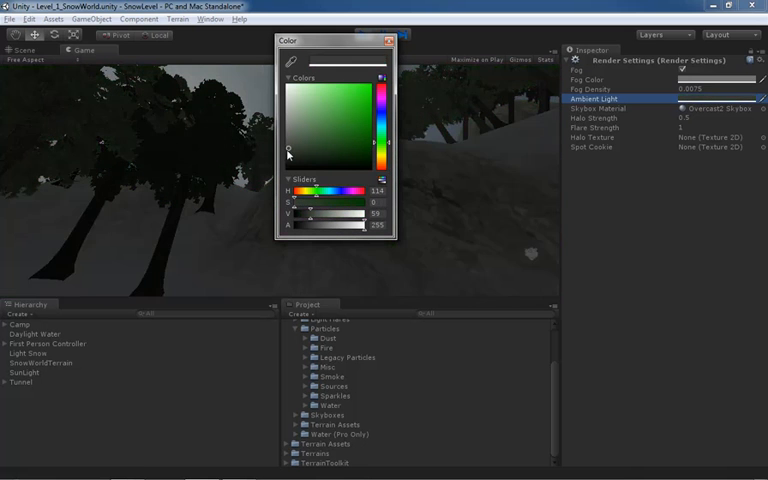
click(290, 158)
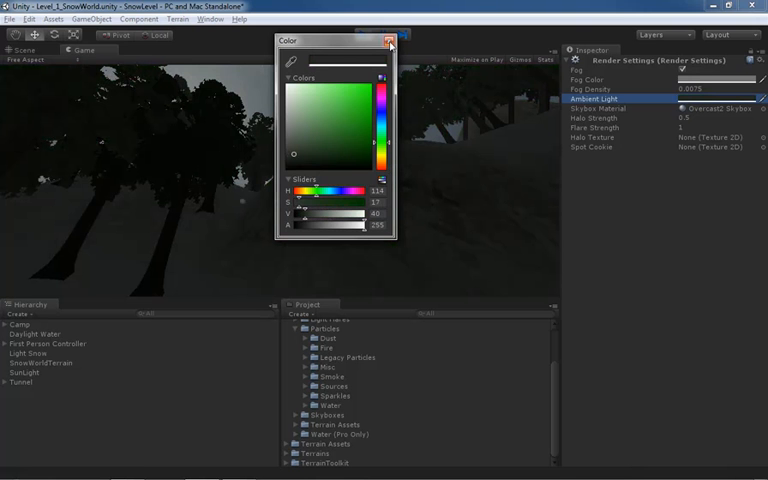
click(388, 40)
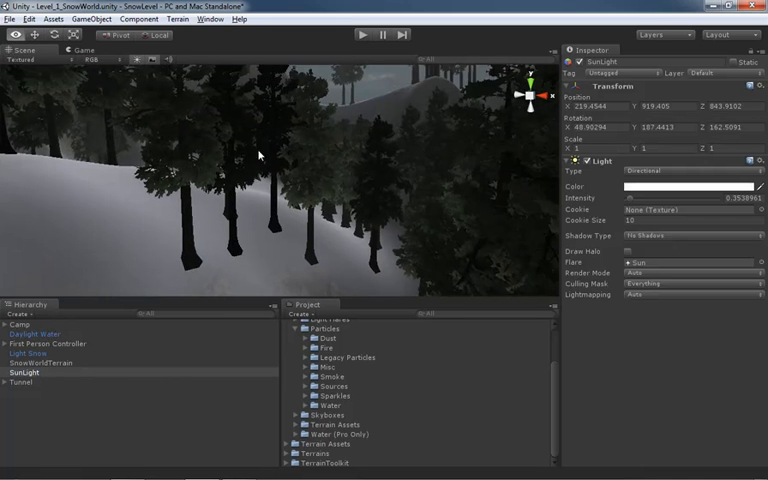
Reopen Render Settings and set the Ambient Light to a near-black colour
click(28, 18)
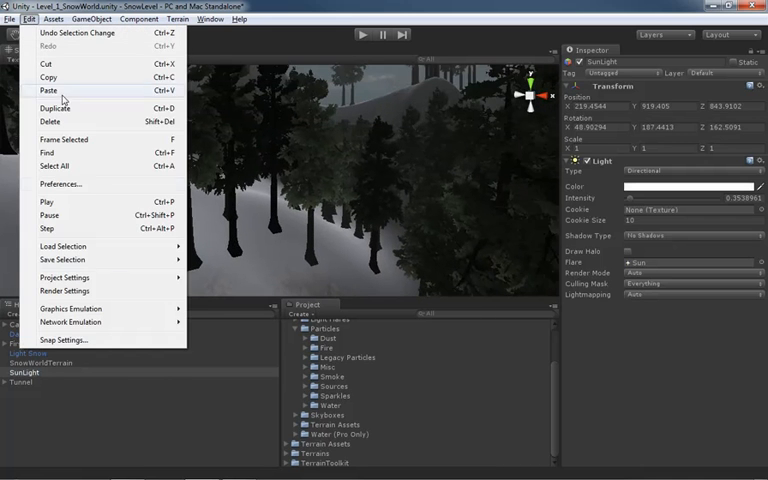
mouse_move(64, 292)
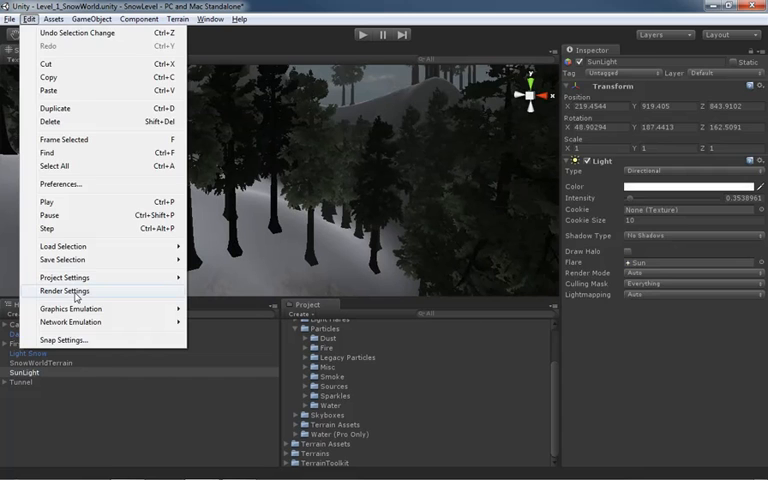
click(64, 290)
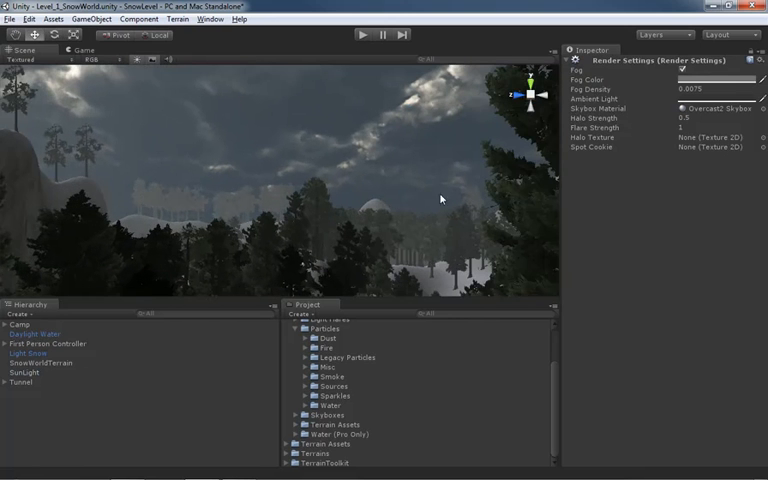
mouse_move(216, 204)
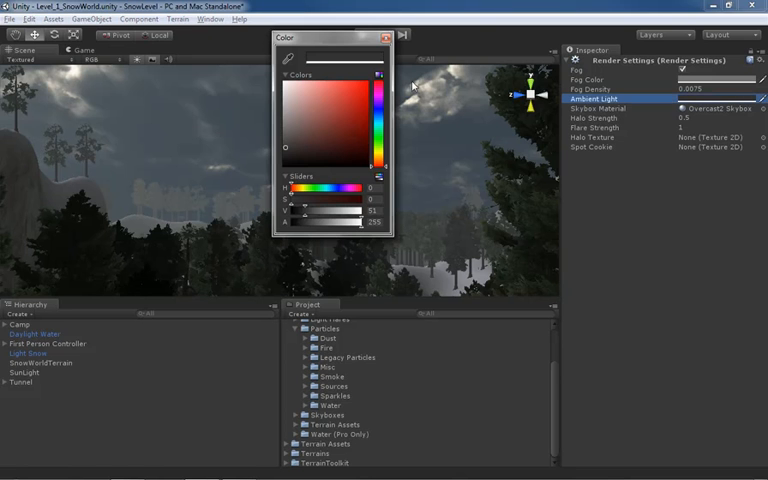
click(386, 36)
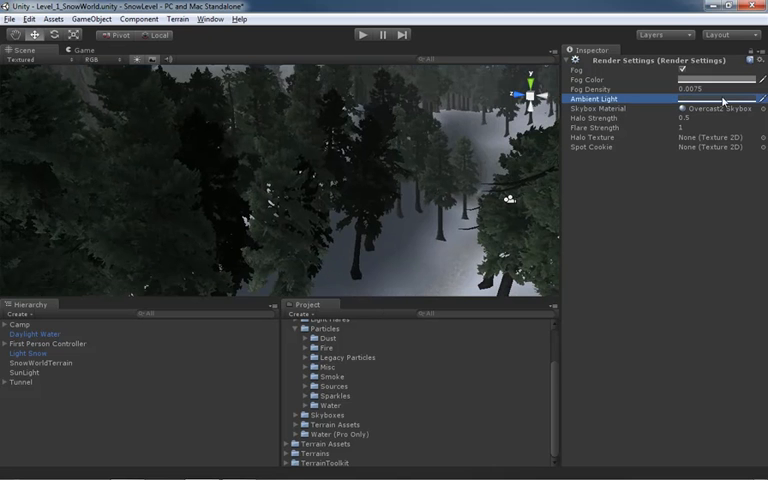
Shift the Ambient Light hue to blue while keeping it dark, and keep that colour
click(720, 96)
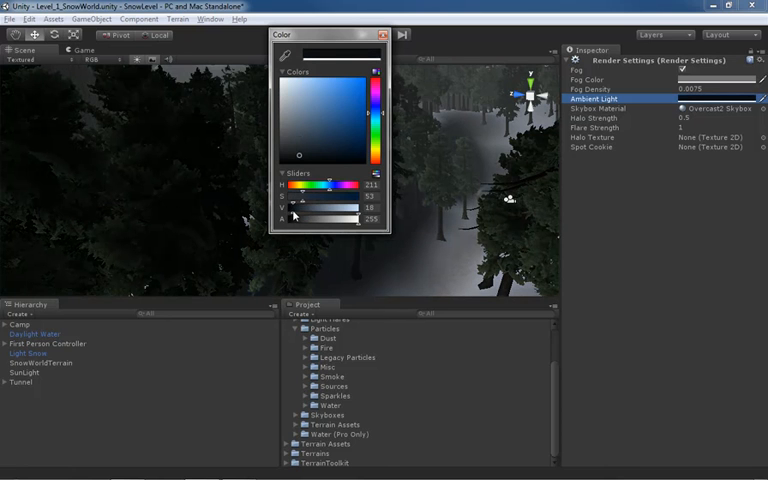
mouse_move(320, 242)
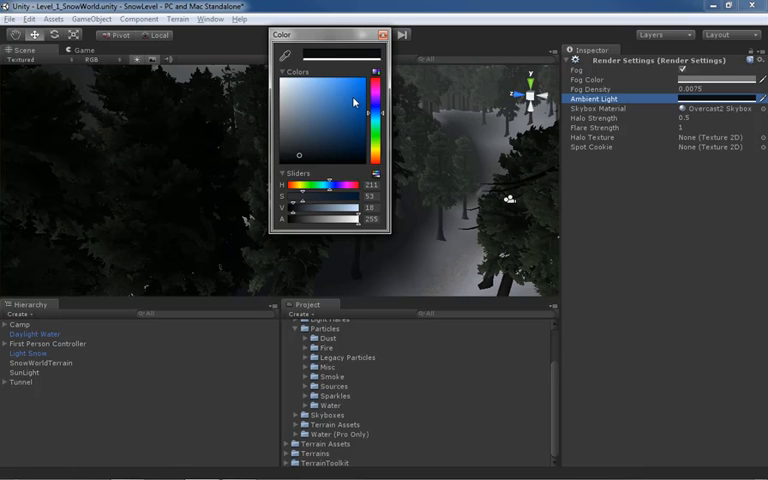
mouse_move(374, 72)
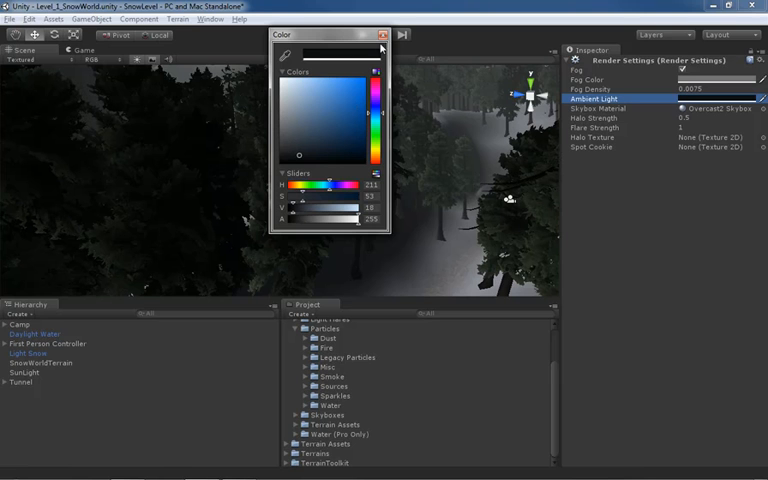
click(384, 34)
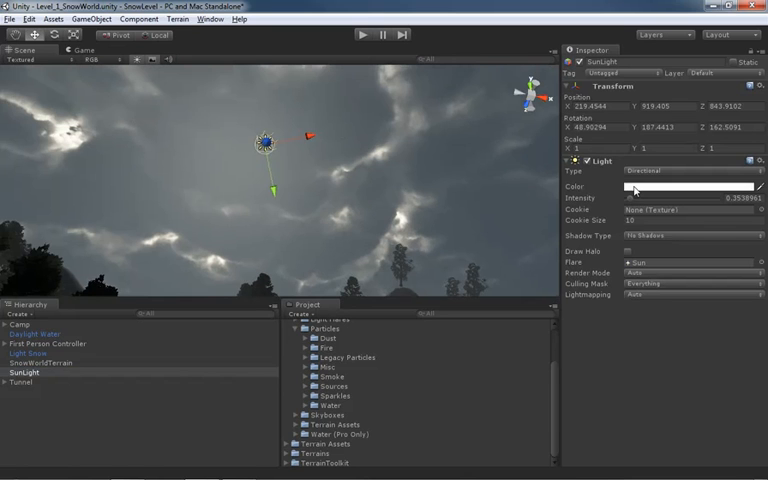
Set the Sunlight directional light's Color to a pale tint instead of white
click(690, 188)
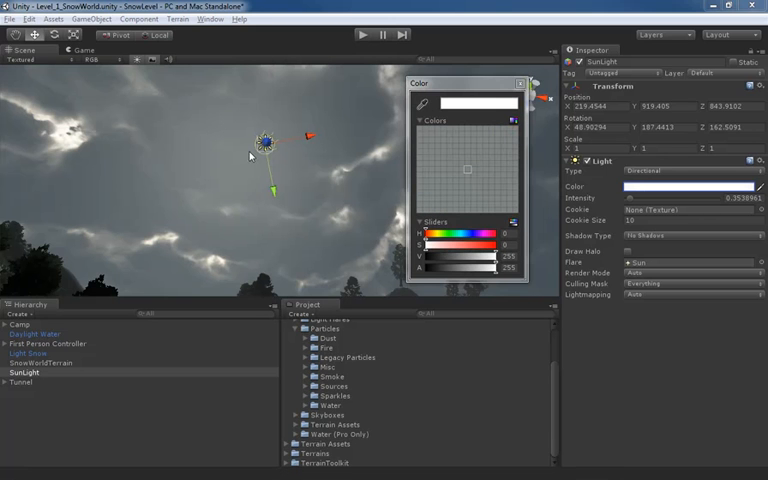
click(466, 170)
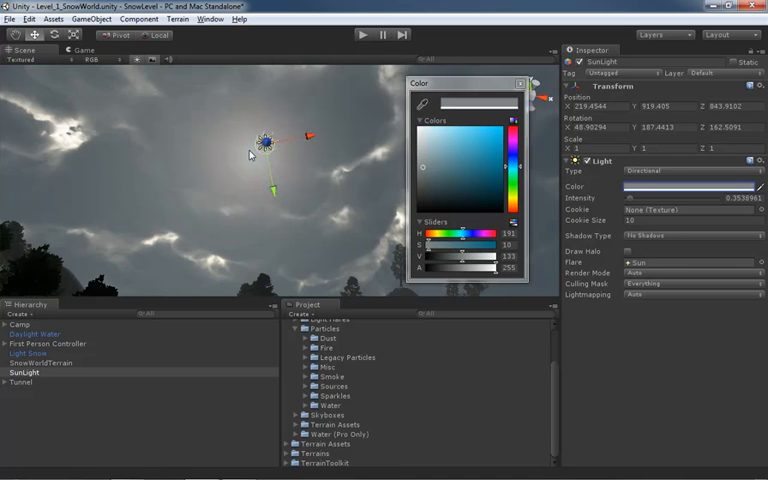
mouse_move(334, 168)
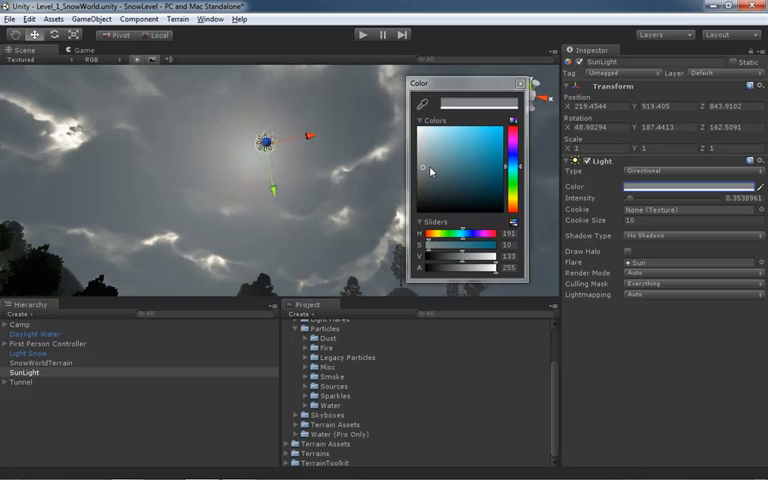
mouse_move(340, 154)
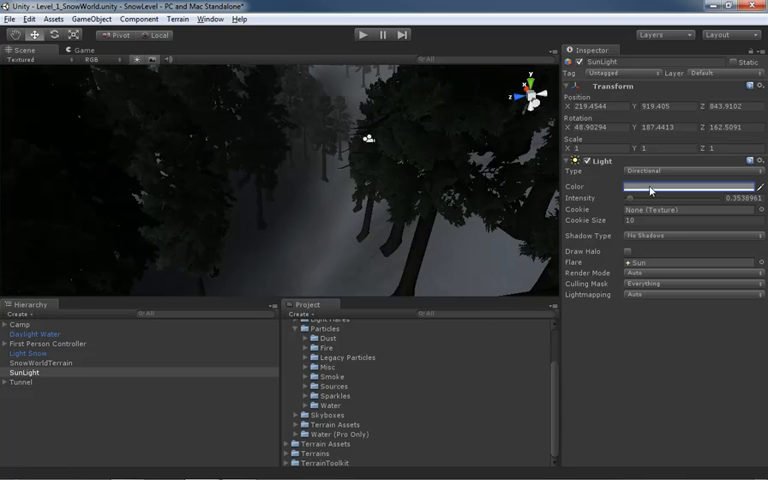
click(688, 188)
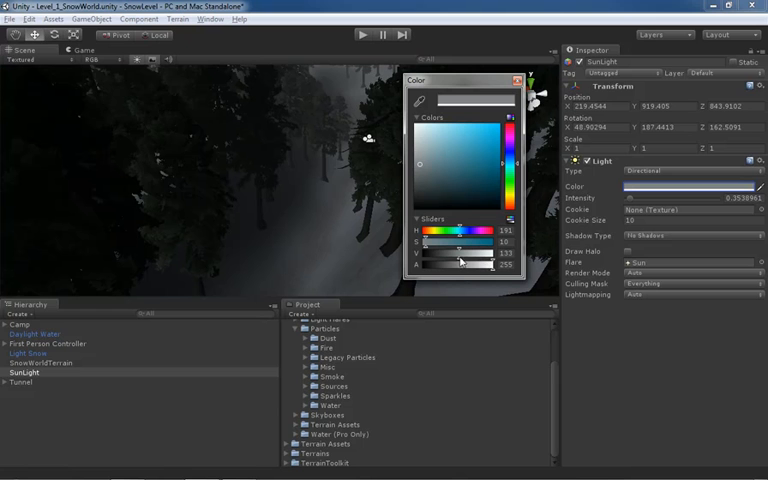
mouse_move(458, 262)
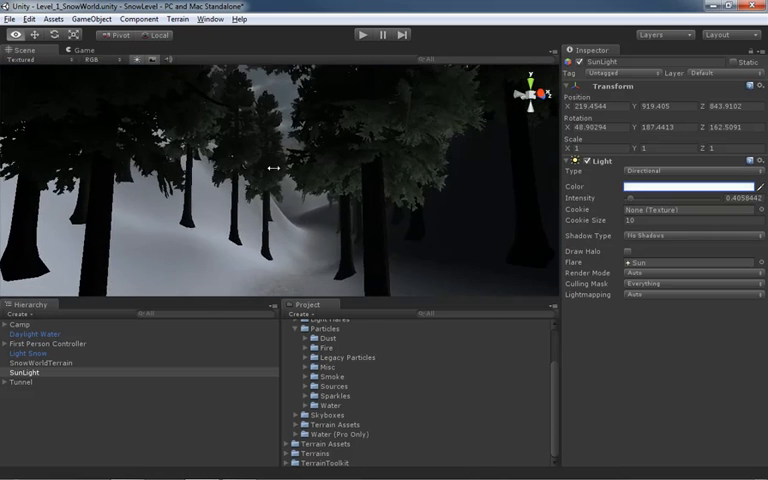
Preview the snowy valley through the game camera with the new sunlight and ambient light
click(384, 34)
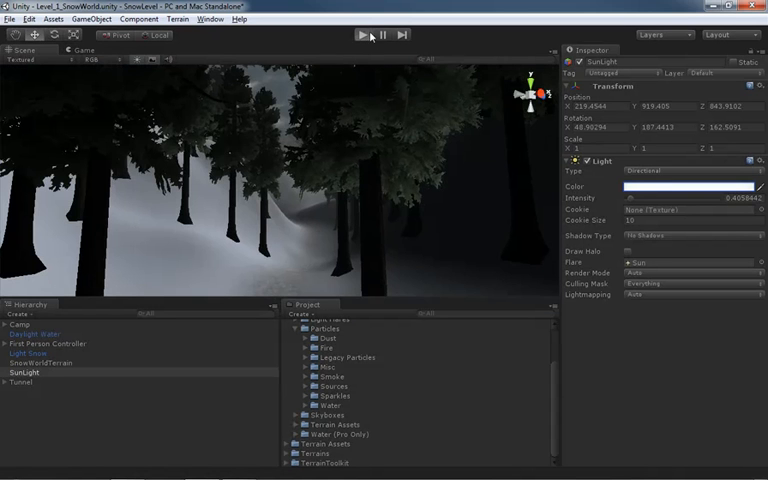
click(356, 36)
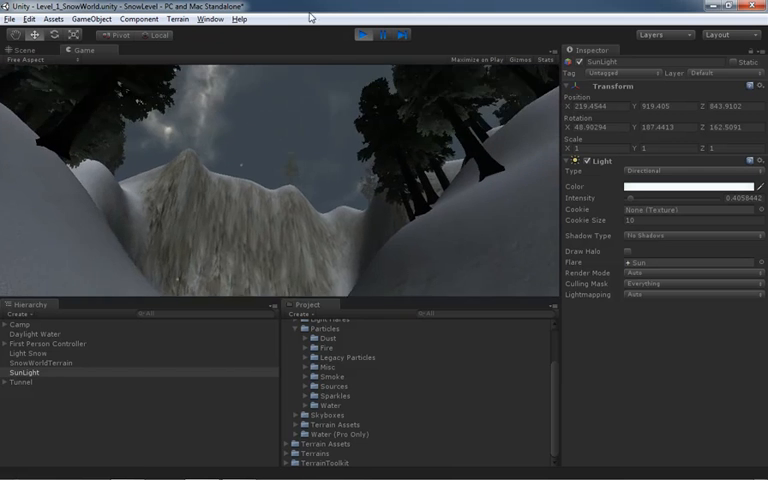
click(364, 36)
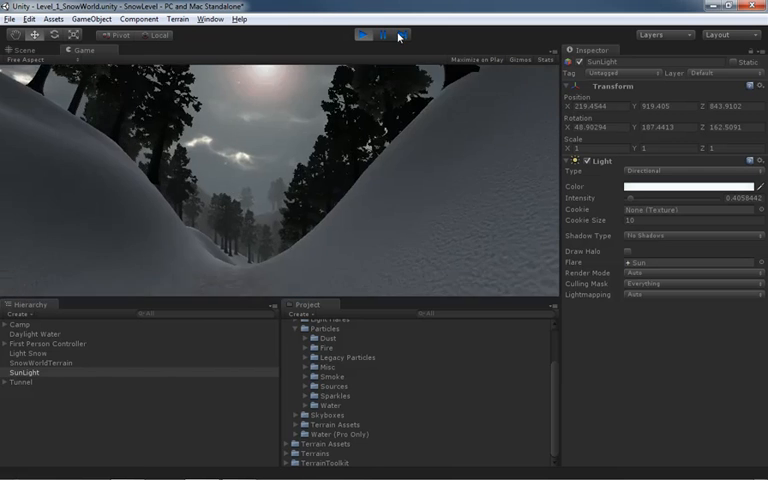
click(364, 36)
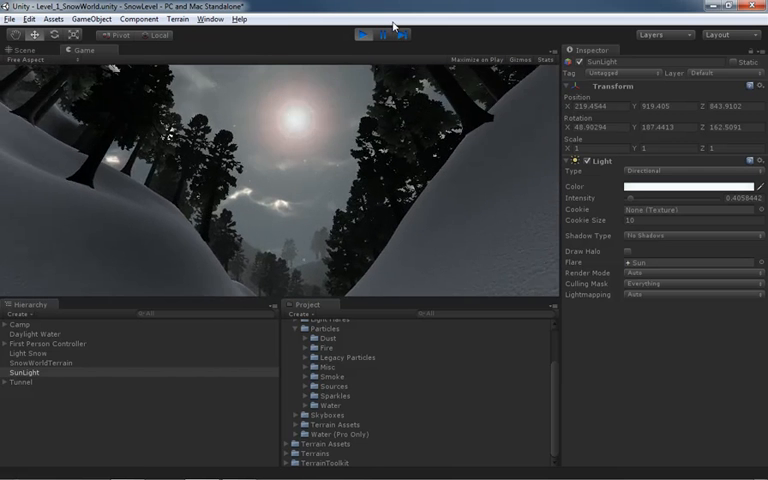